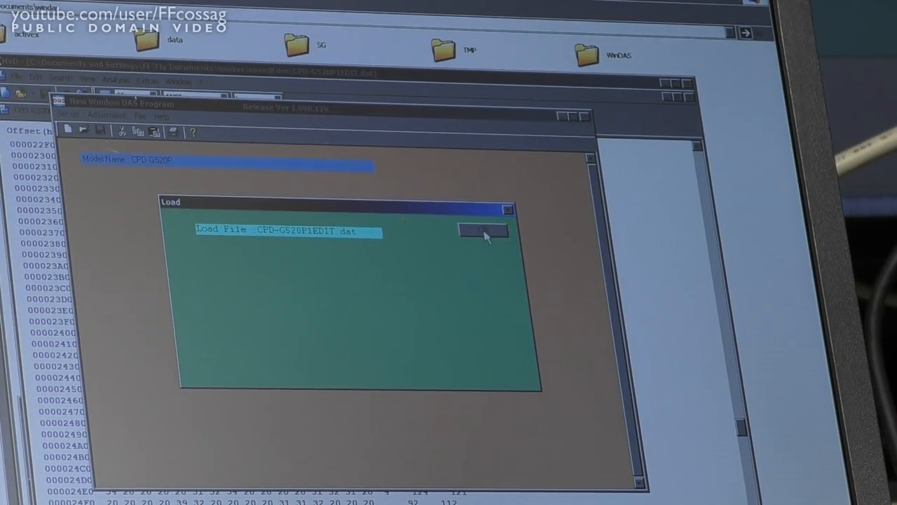
Dismiss the completed firmware load notice, leaving the model name shown in the main window
click(482, 232)
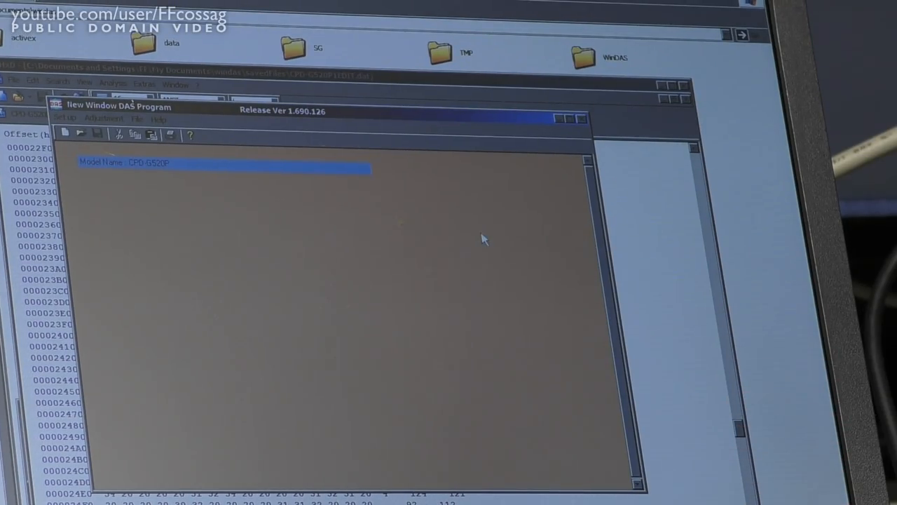